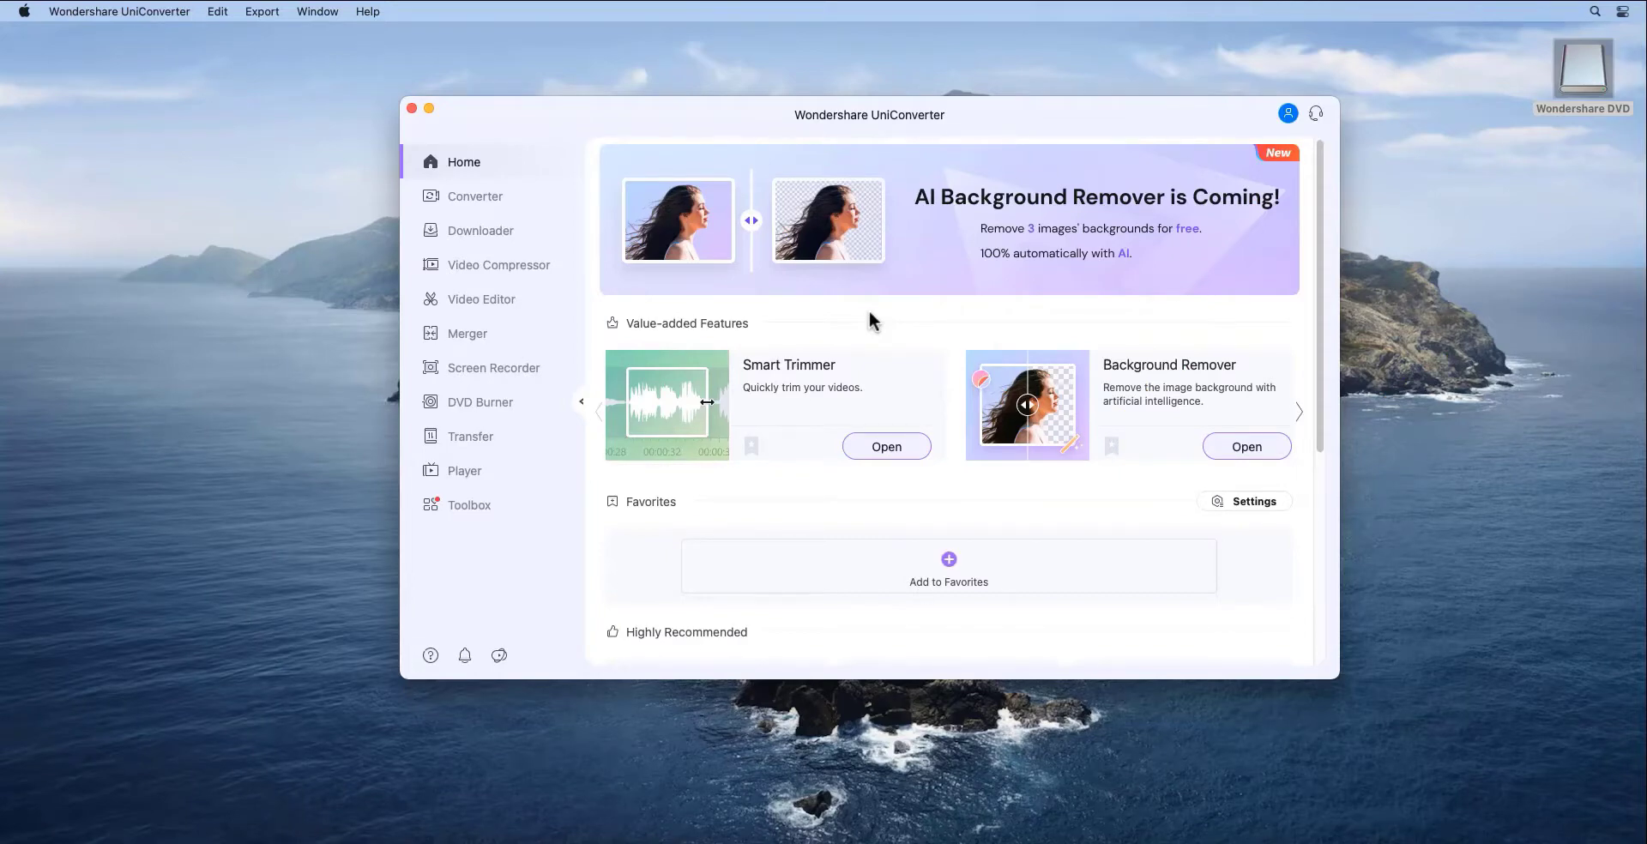
Switch to the Converter section so the Load DVD choices are available
{"action": "left_click", "coordinate": [475, 195]}
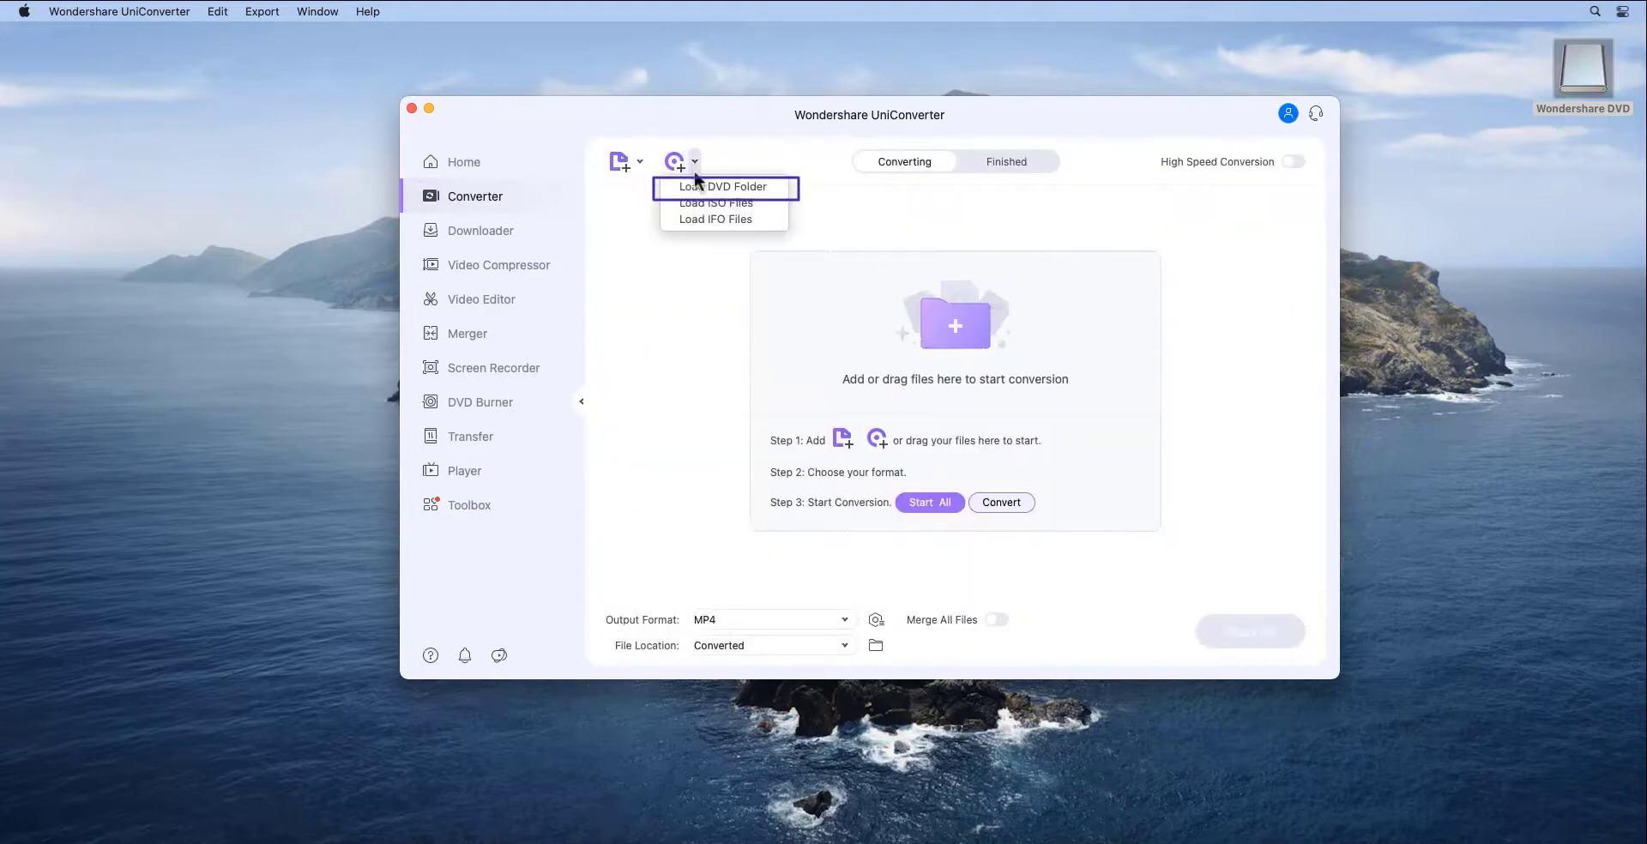
Load the Wondershare DVD folder with All Movies, queuing title 01 as a VOB for MP4 output
{"action": "left_click", "coordinate": [724, 187]}
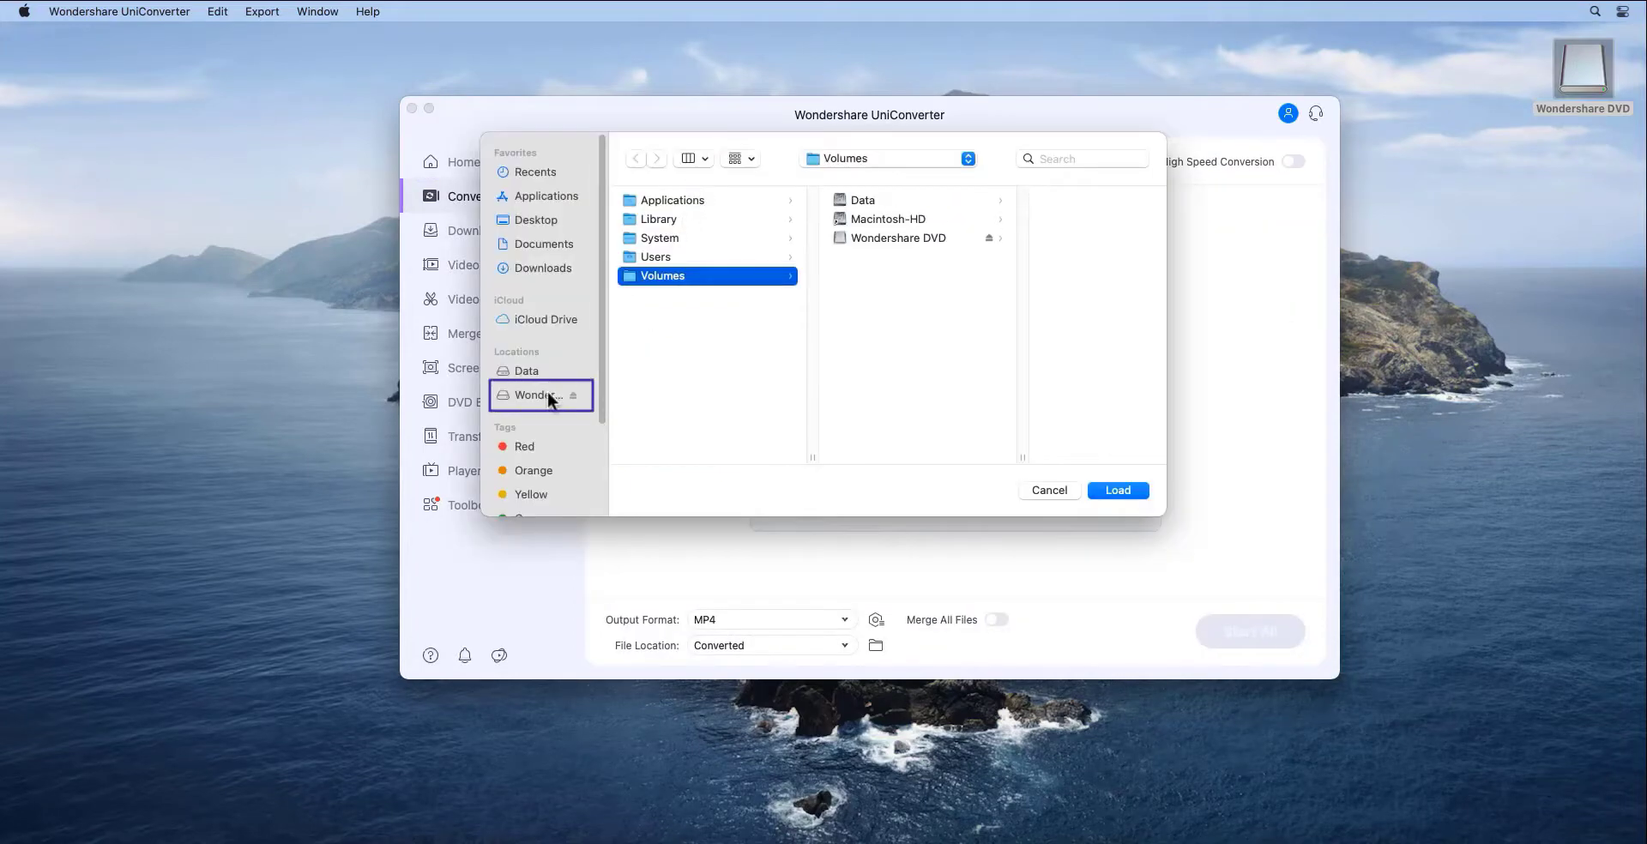
{"action": "left_click", "coordinate": [535, 395]}
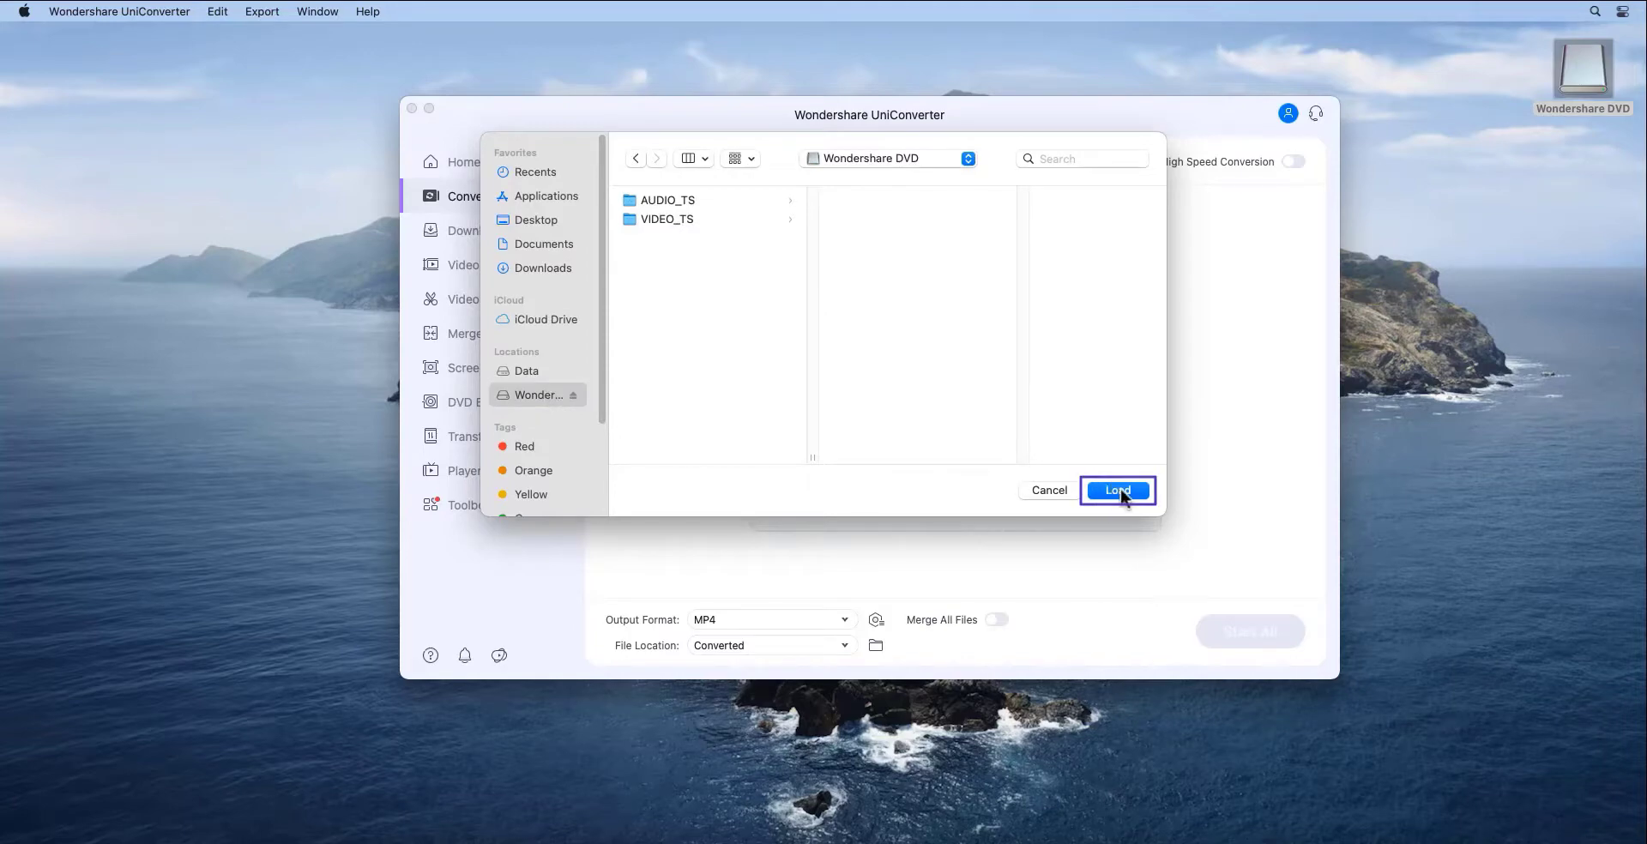
{"action": "left_click", "coordinate": [1117, 491]}
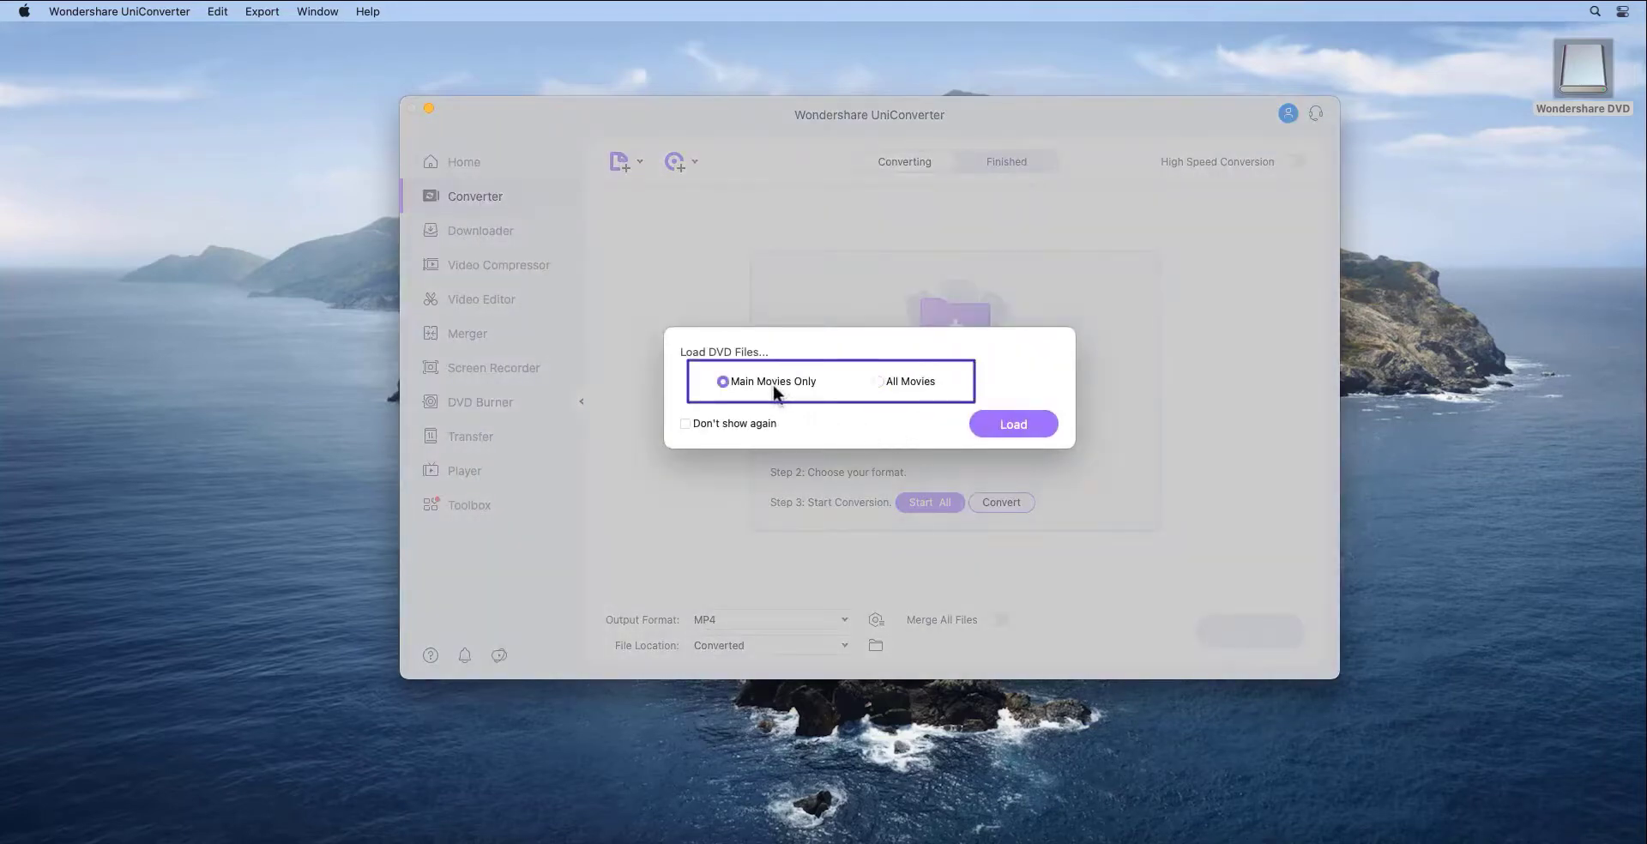
{"action": "left_click", "coordinate": [877, 381]}
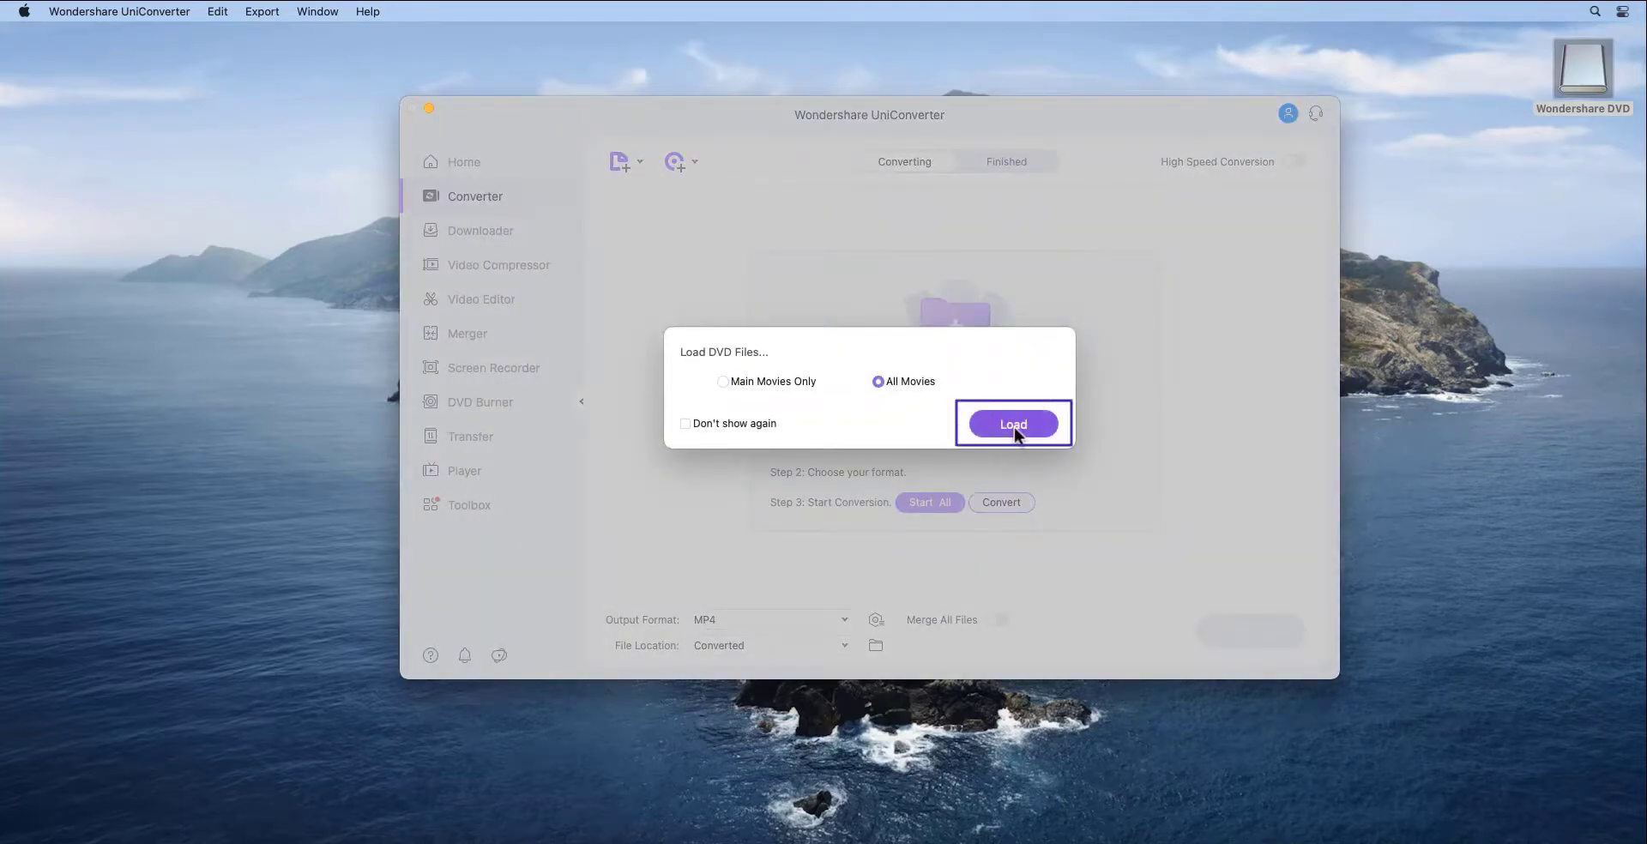
{"action": "left_click", "coordinate": [1014, 424]}
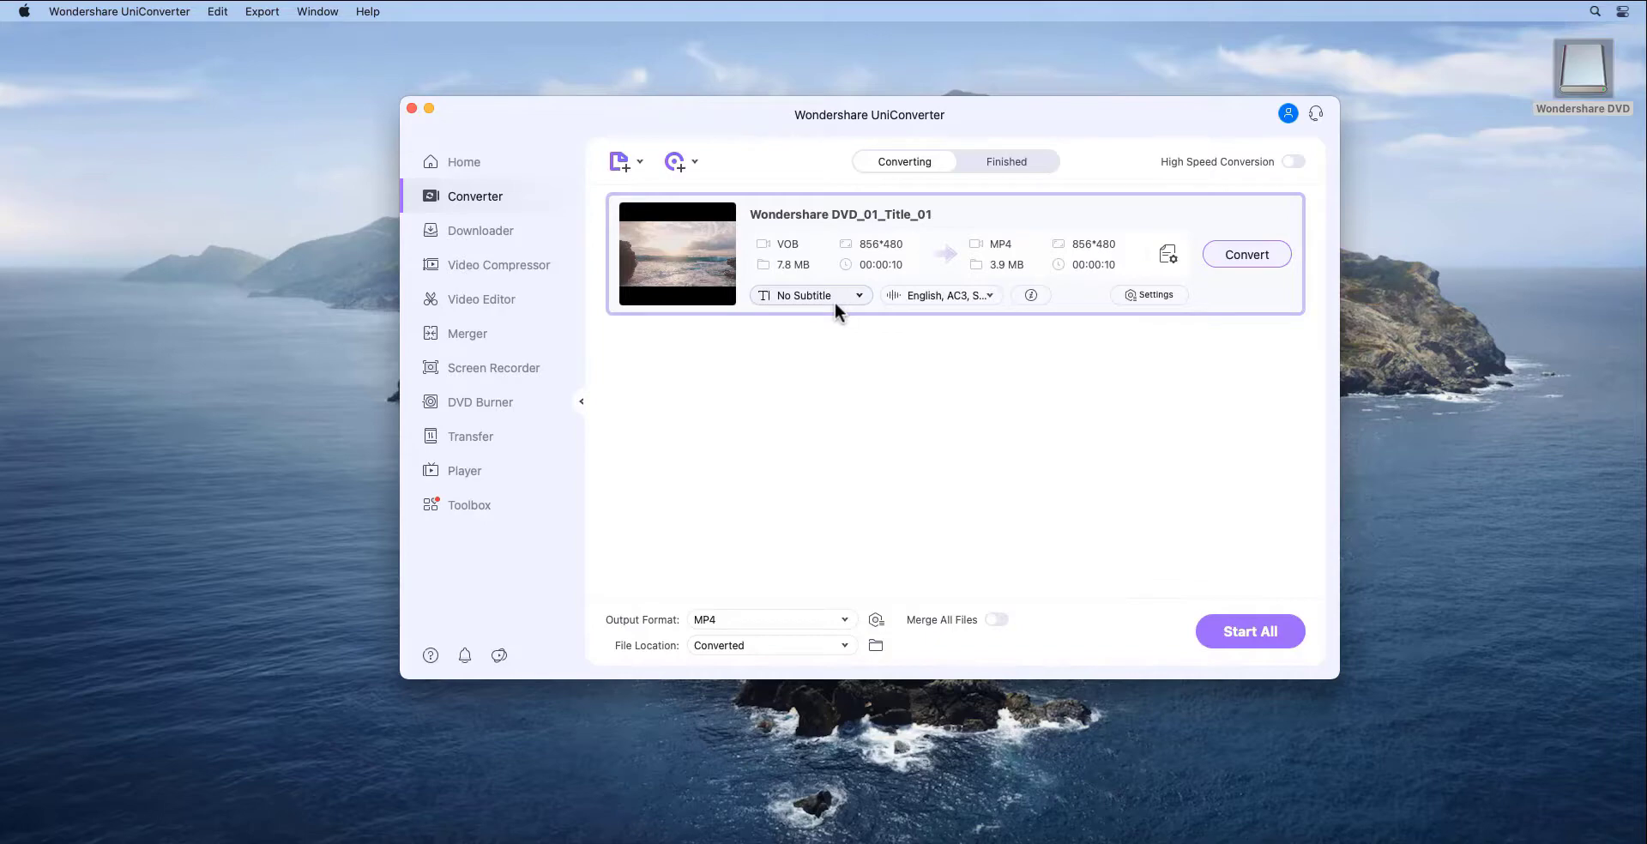
Toggle High Speed Conversion, bringing up its supported-formats explanation
{"action": "left_click", "coordinate": [1294, 161]}
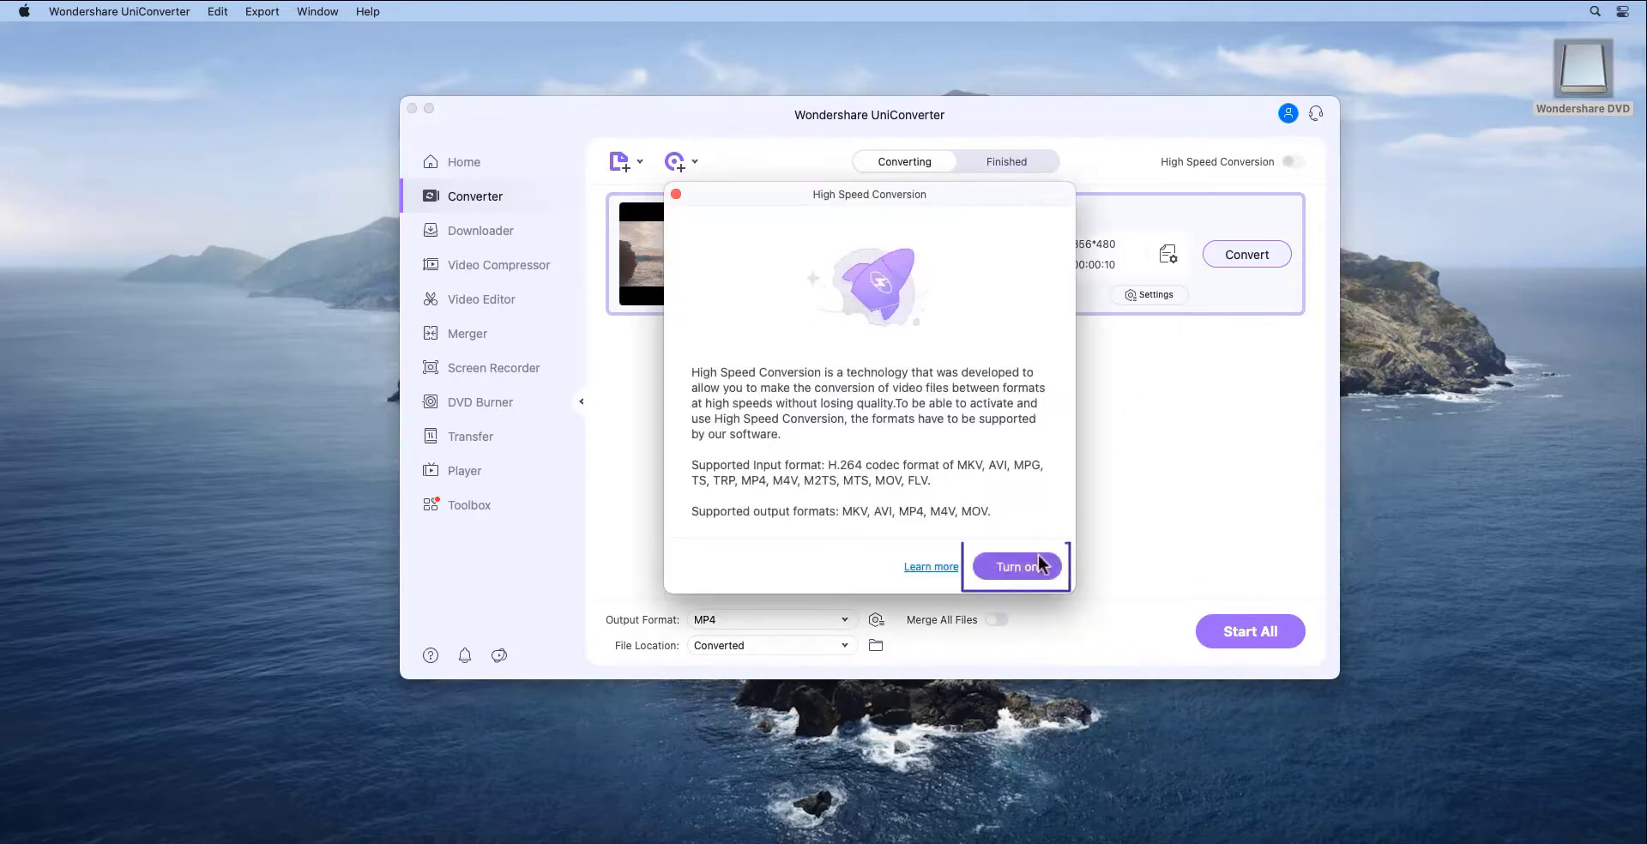
Turn on High Speed Conversion and convert the DVD title to MP4 until marked Successful
{"action": "left_click", "coordinate": [1016, 566]}
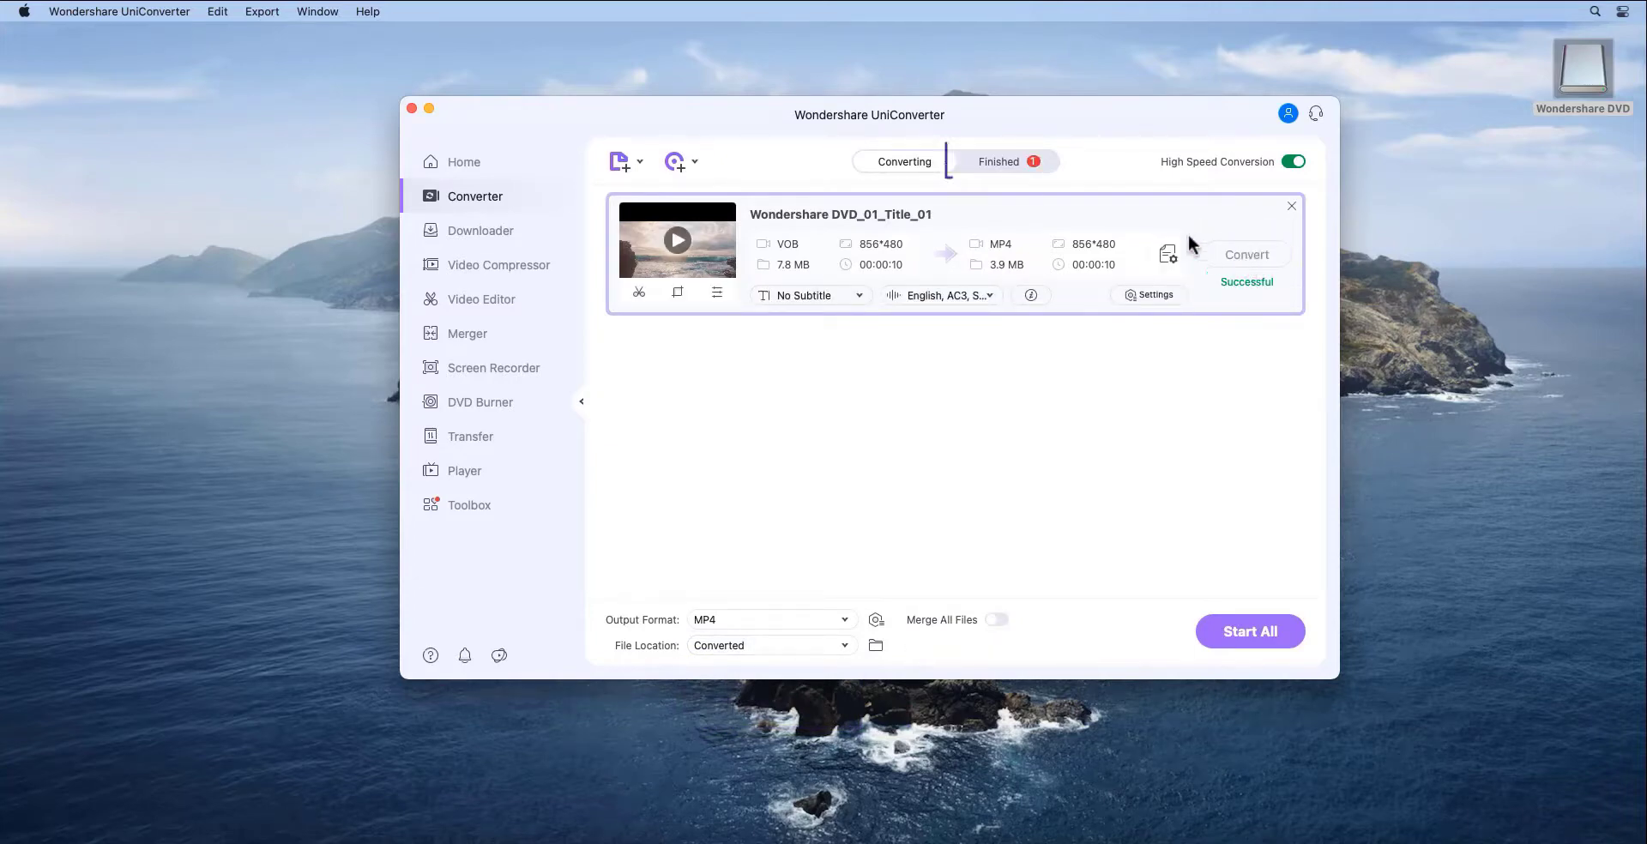
{"action": "left_click", "coordinate": [999, 161]}
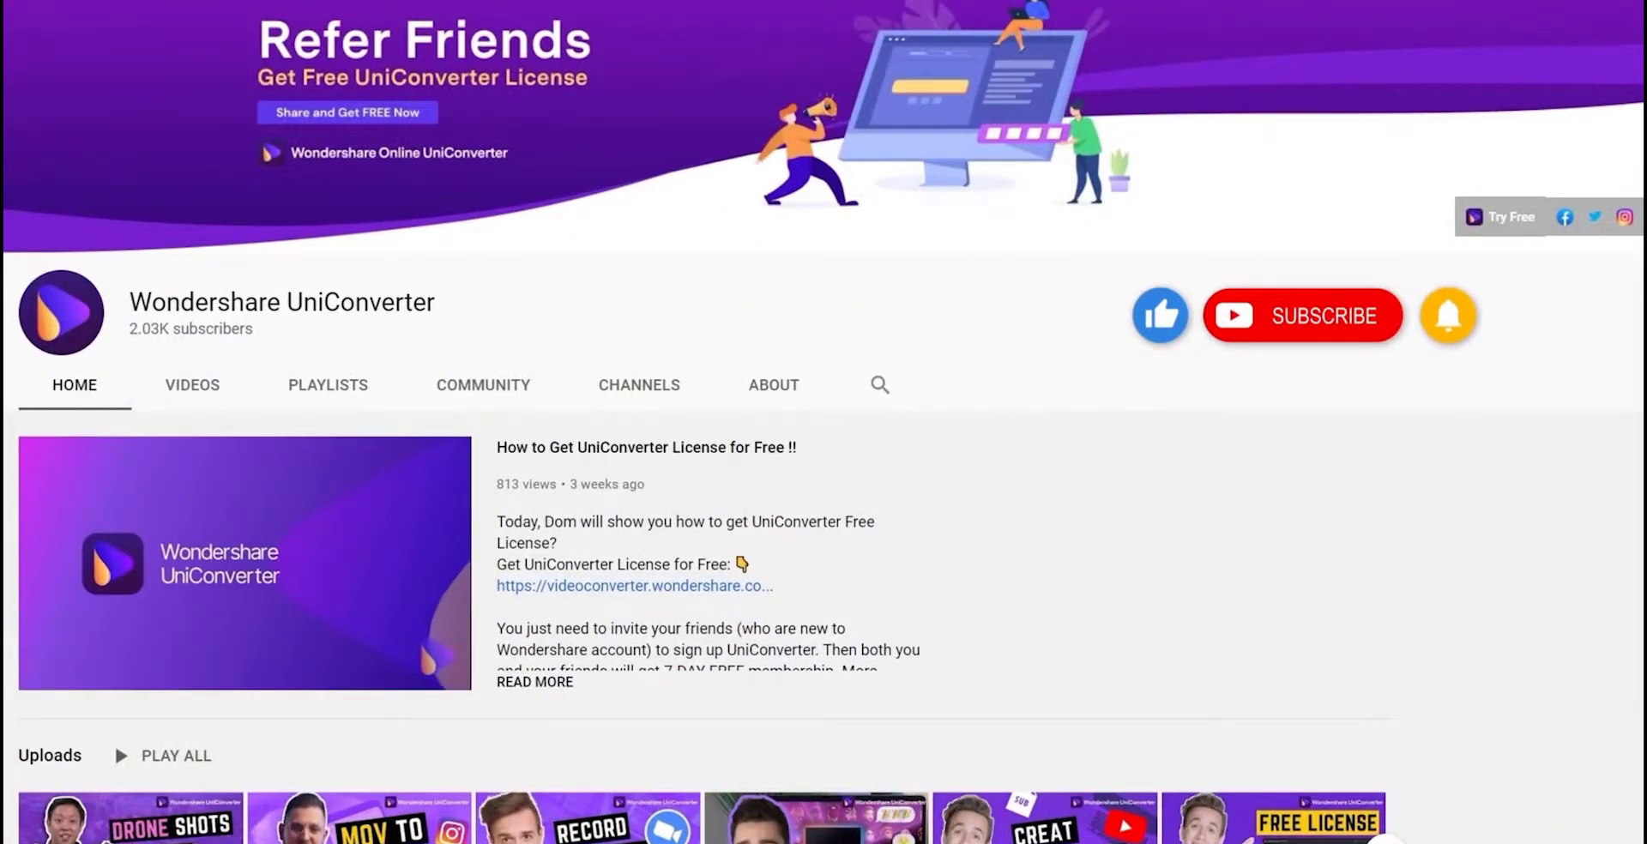
{"action": "left_click", "coordinate": [1329, 316]}
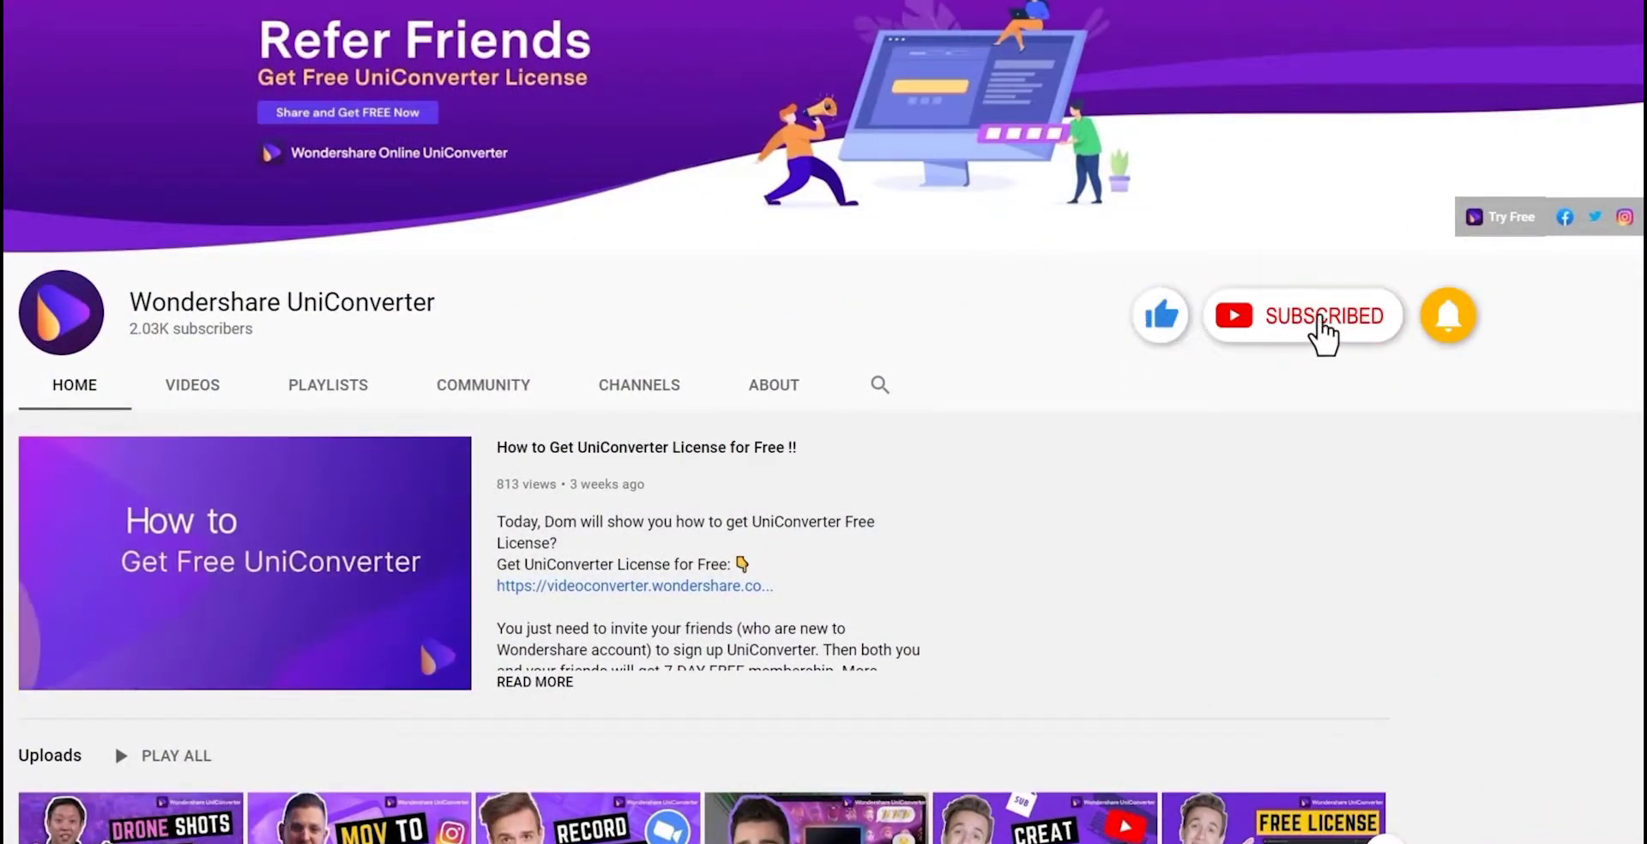